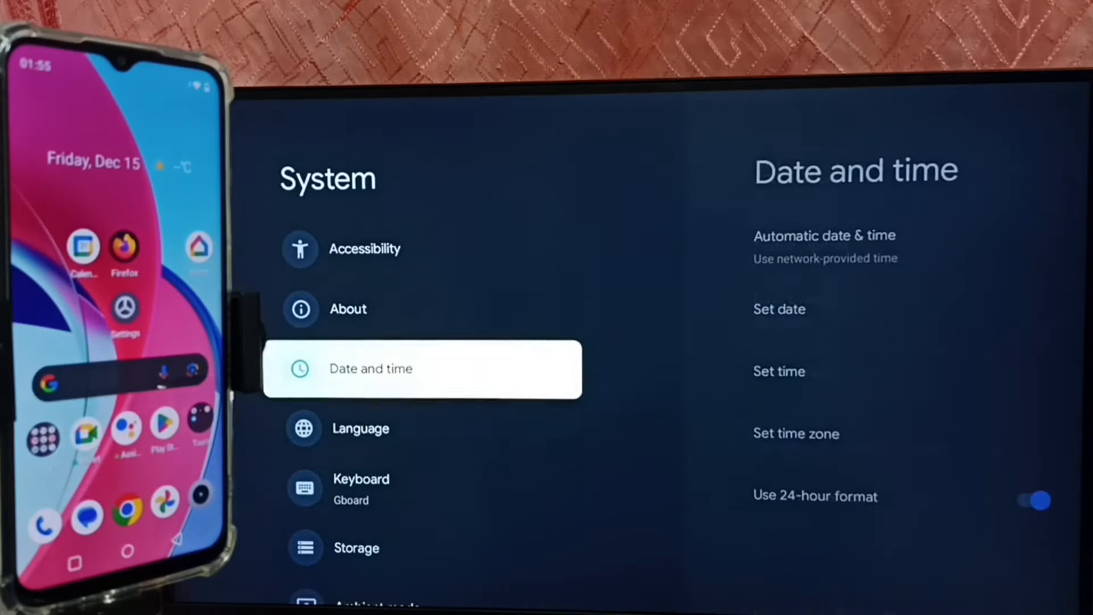
Step: Scroll the TV's System settings past Date and time and Cast, then select About
scroll(down, 3)
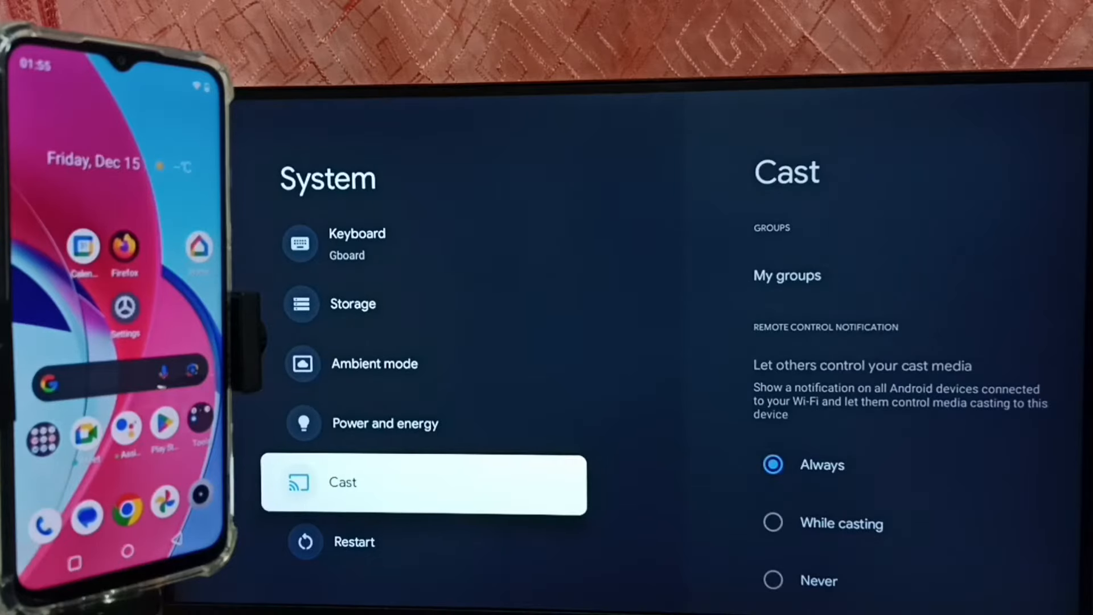
scroll(down, 3)
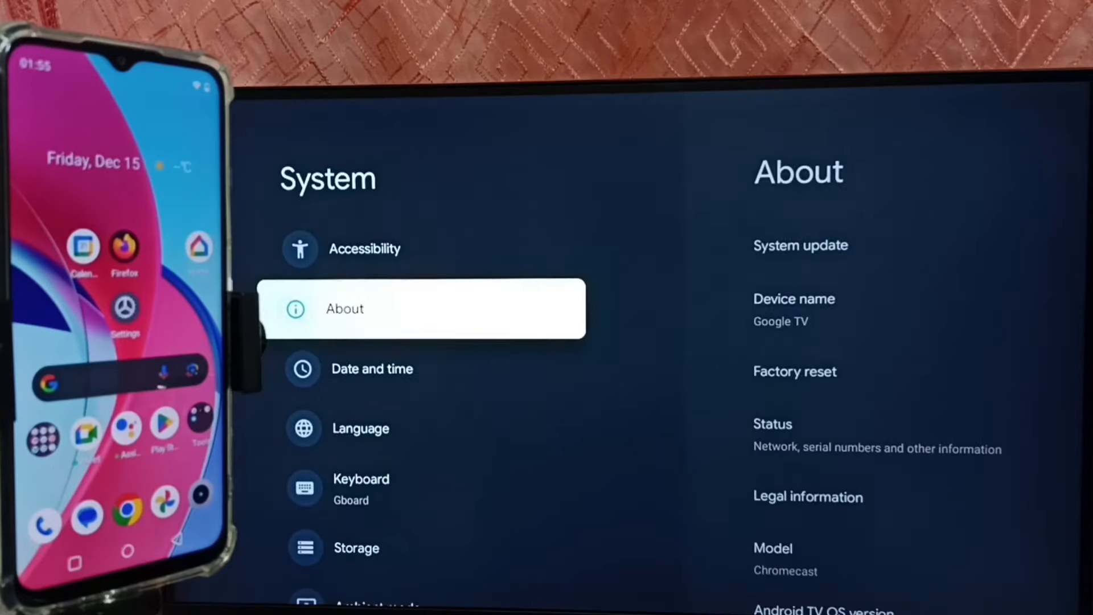
click(422, 308)
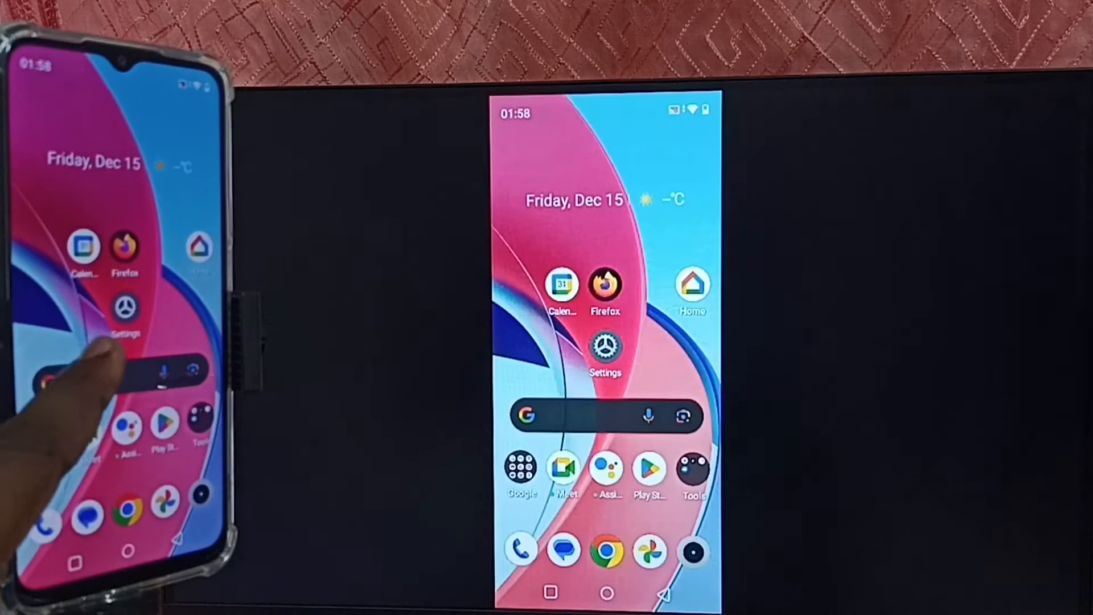
Step: Reach the phone's Cast page showing Google TV as the active screen-mirroring connection
click(605, 345)
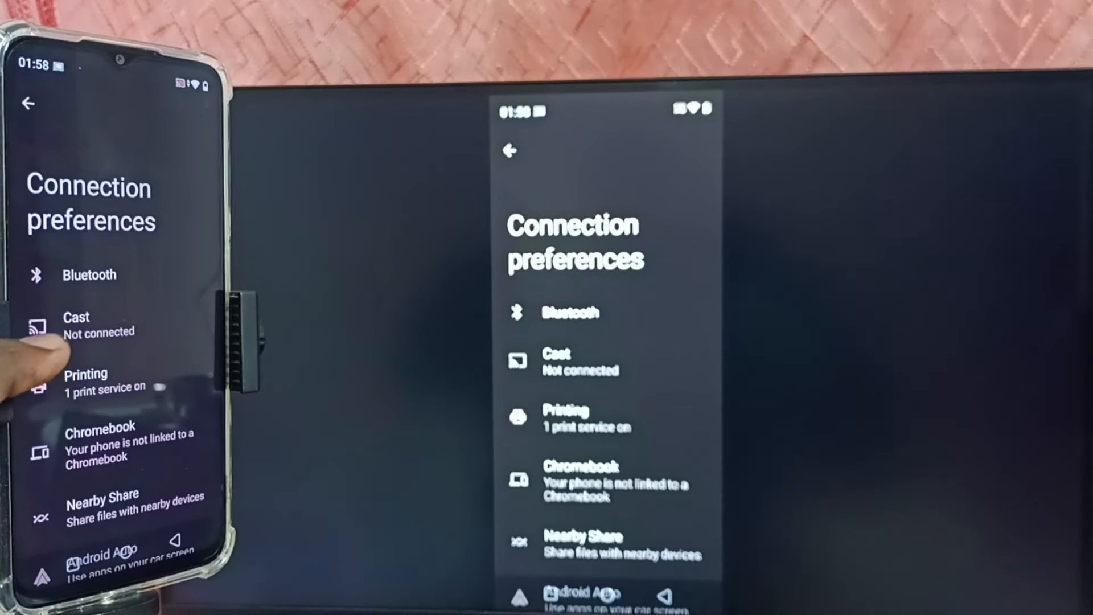
click(77, 324)
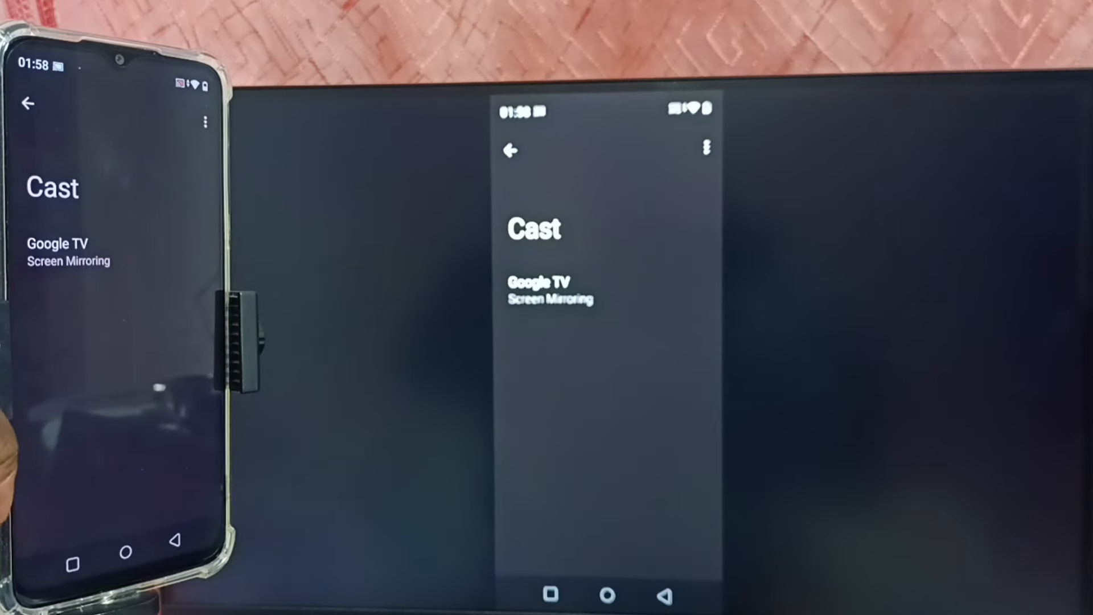